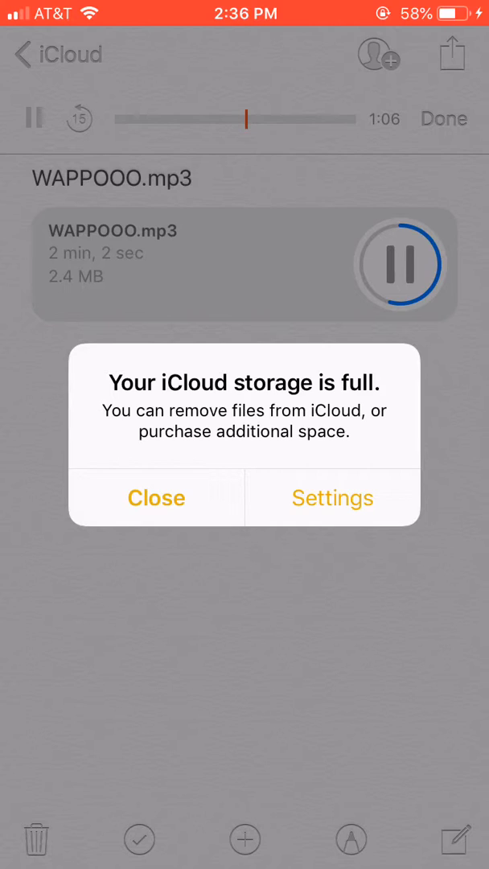
- Dismiss the 'Your iCloud storage is full' alert so WAPPOOO.mp3 keeps playing
left_click(156, 499)
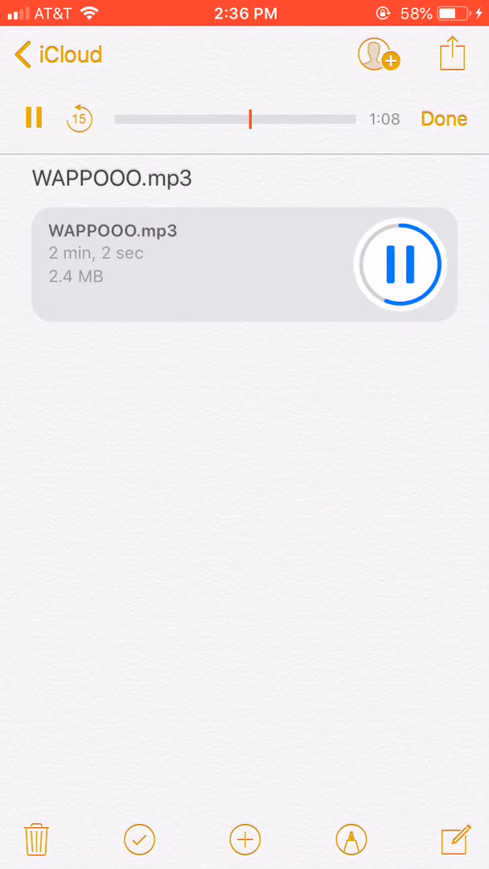